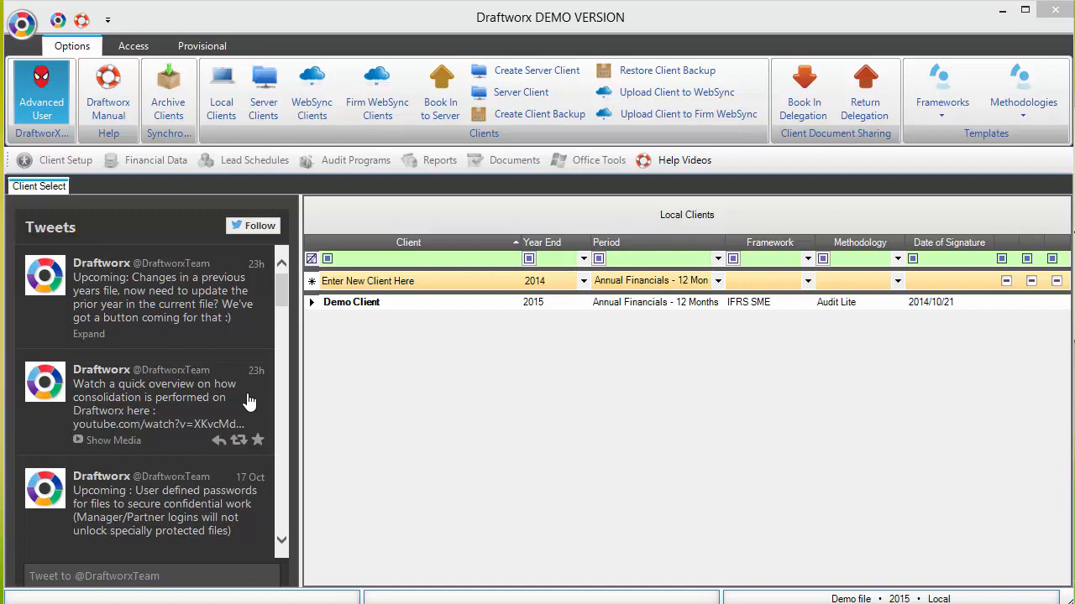
{"action": "mouse_move", "coordinate": [881, 370]}
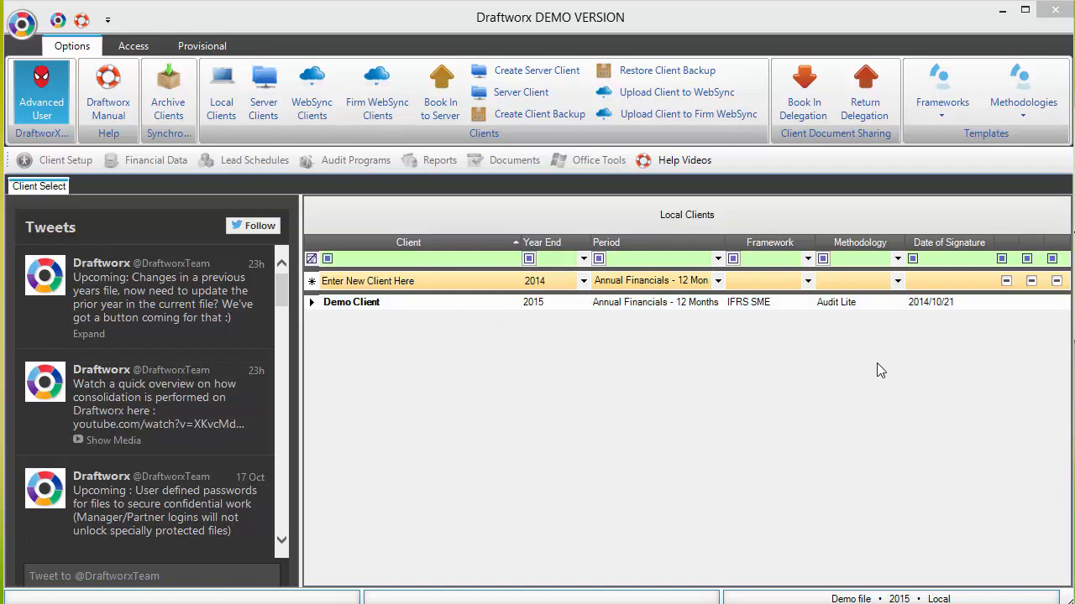
Select and open the Demo Client record from Local Clients
{"action": "left_click", "coordinate": [351, 301]}
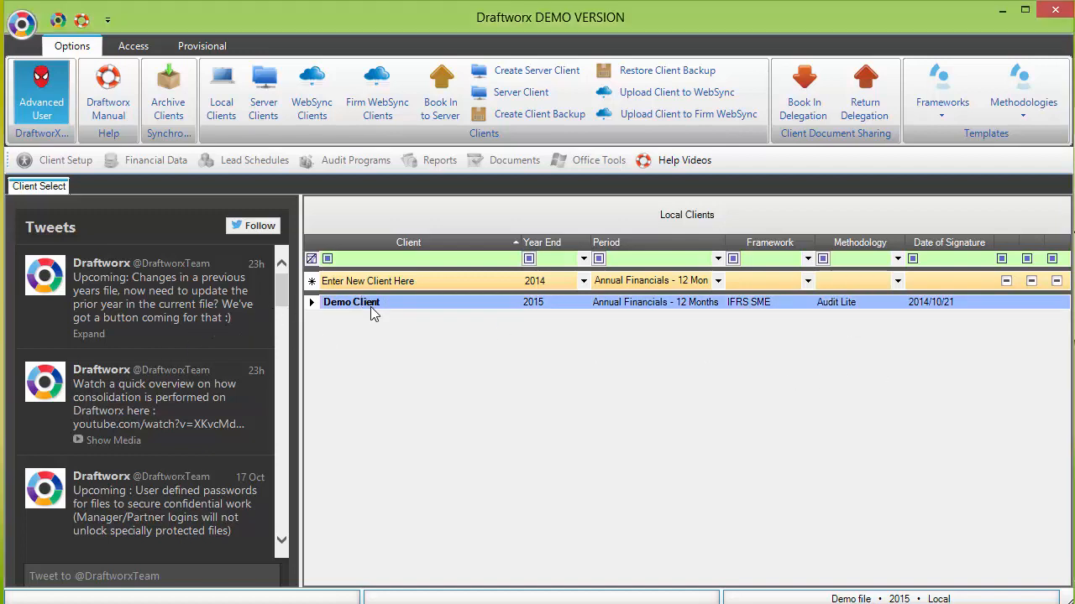
{"action": "double_click", "coordinate": [351, 302]}
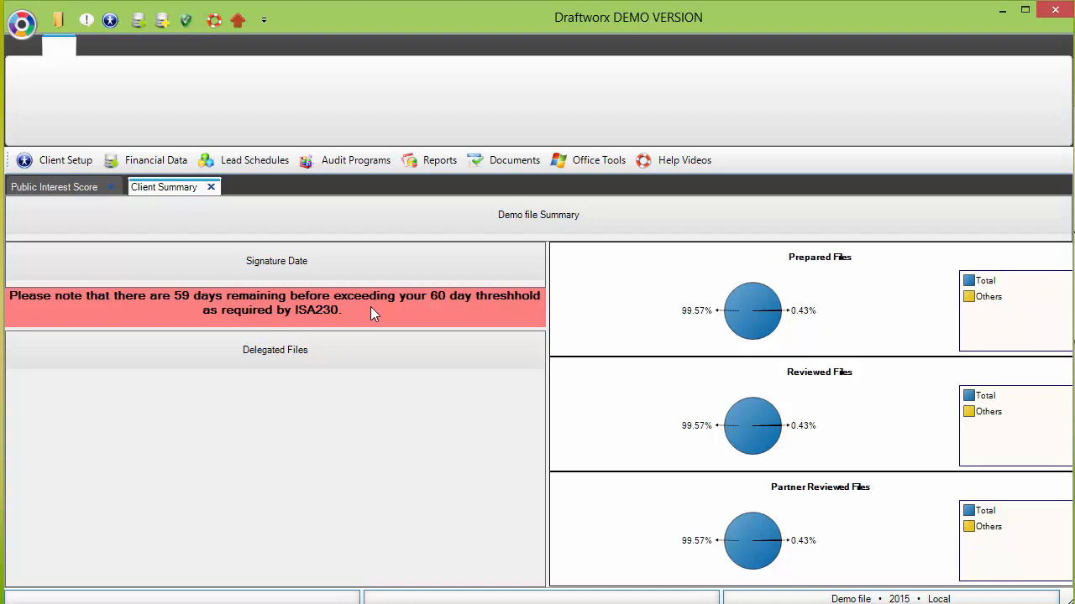
{"action": "mouse_move", "coordinate": [400, 117]}
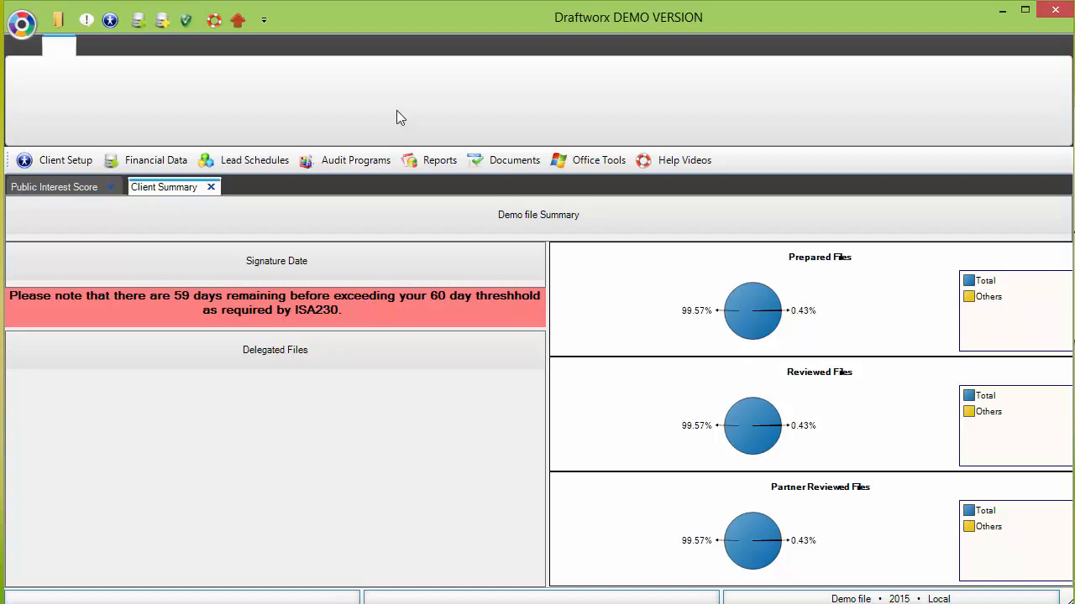
View the 2015 12.10 Understanding the entity paper, then start a Financial Roll Forward
{"action": "left_click", "coordinate": [355, 160]}
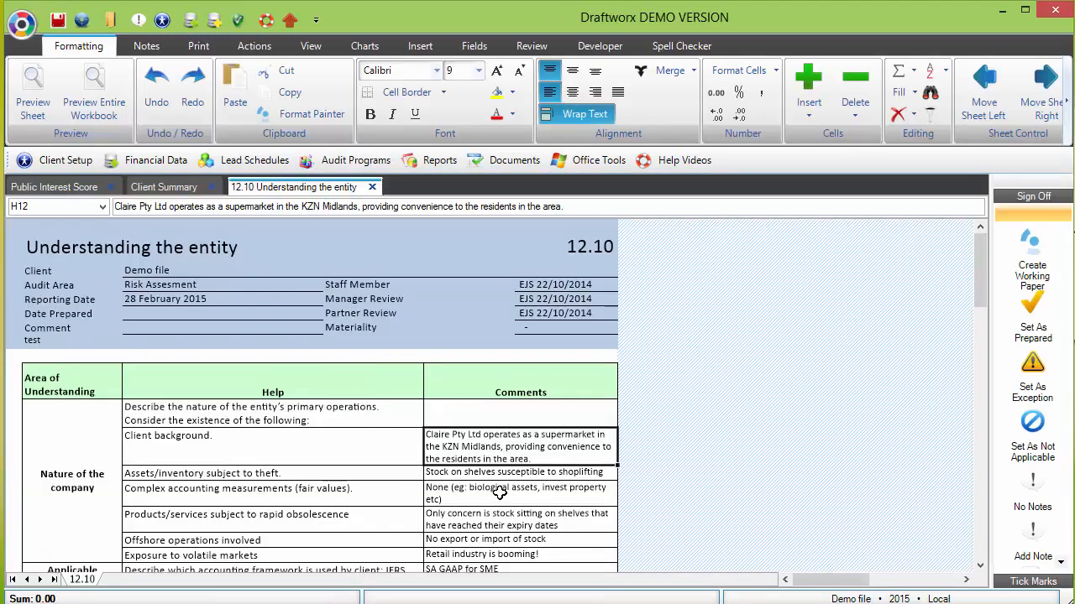
{"action": "left_click", "coordinate": [516, 493]}
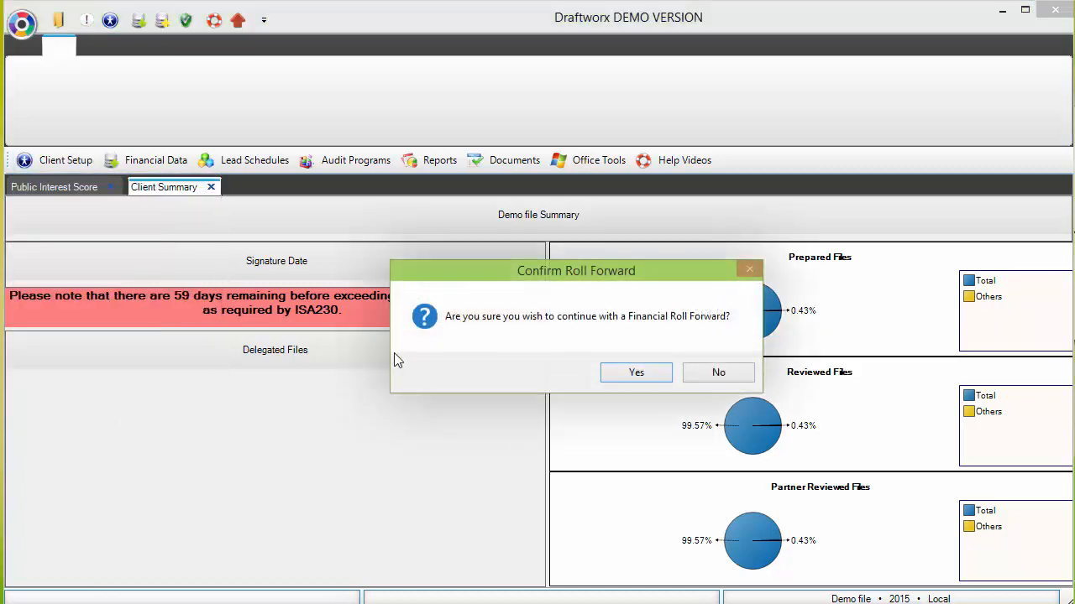
Confirm the roll forward and keep the default IFRS SME, Audit Lite copy options
{"action": "left_click", "coordinate": [636, 372]}
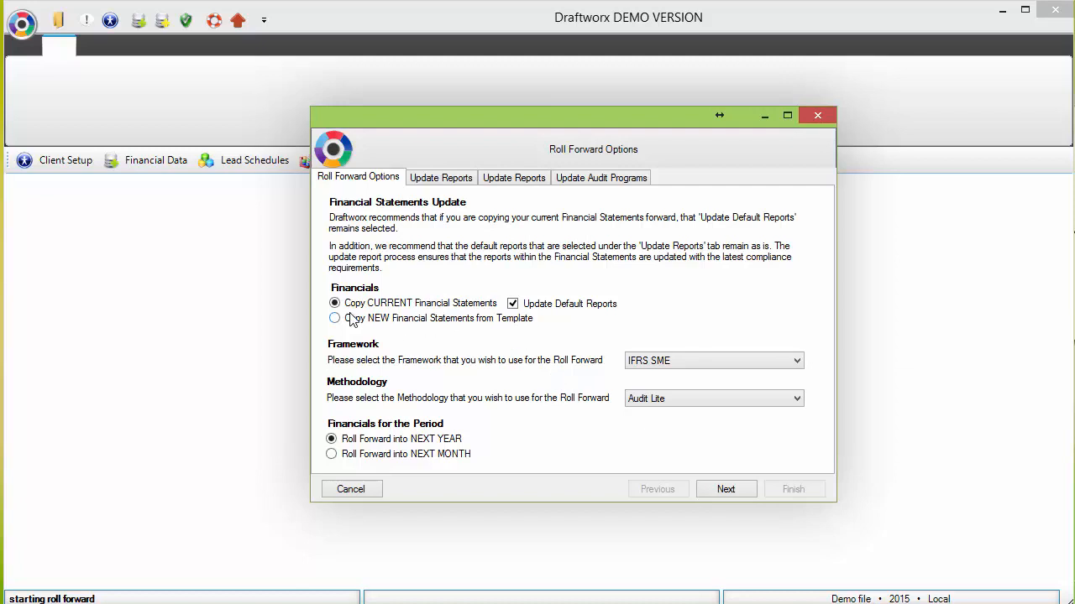
{"action": "mouse_move", "coordinate": [371, 353]}
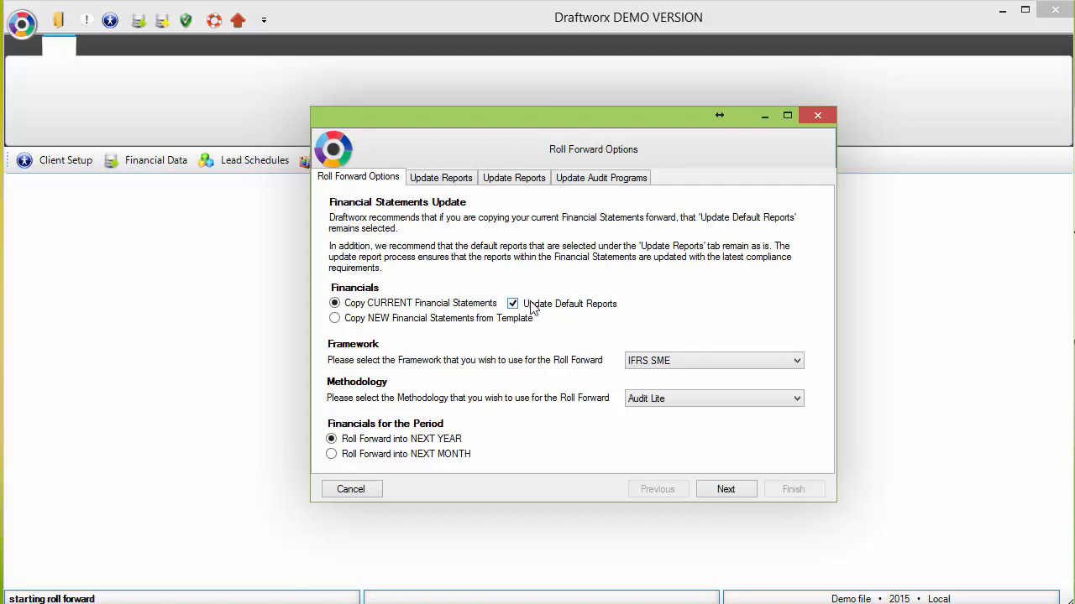
{"action": "mouse_move", "coordinate": [725, 488]}
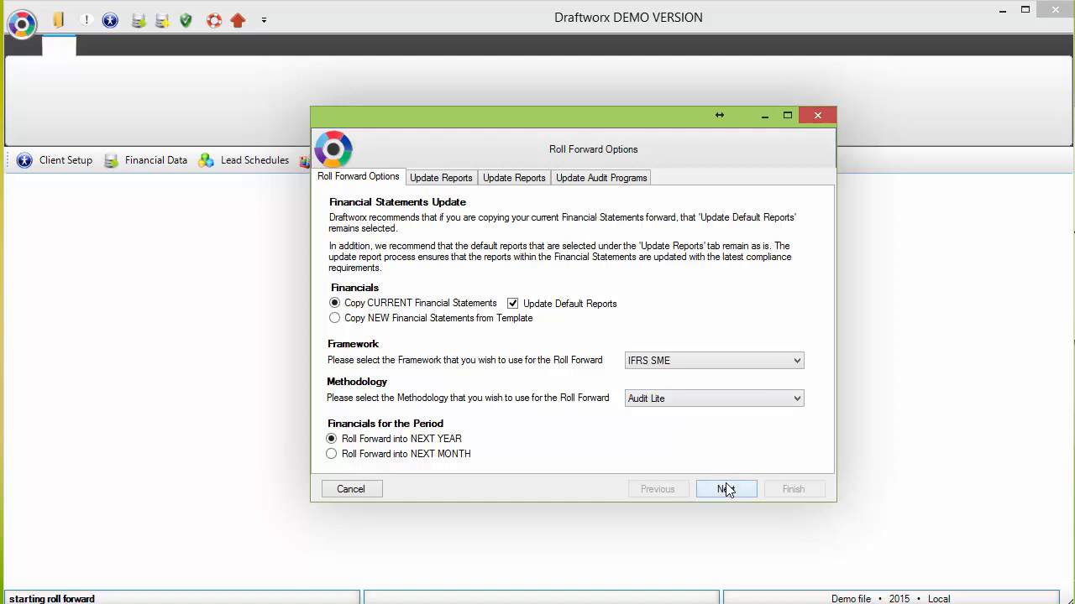
{"action": "left_click", "coordinate": [725, 489]}
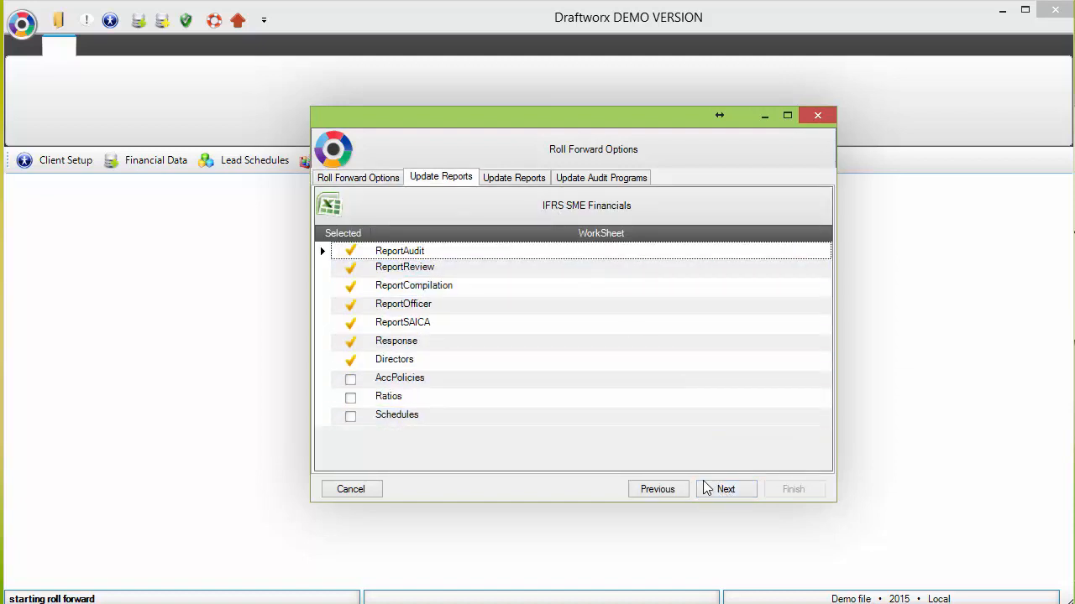
Keep IFRS SME and Afrikaans report updates and tick 12.10 Understanding the entity
{"action": "left_click", "coordinate": [725, 490]}
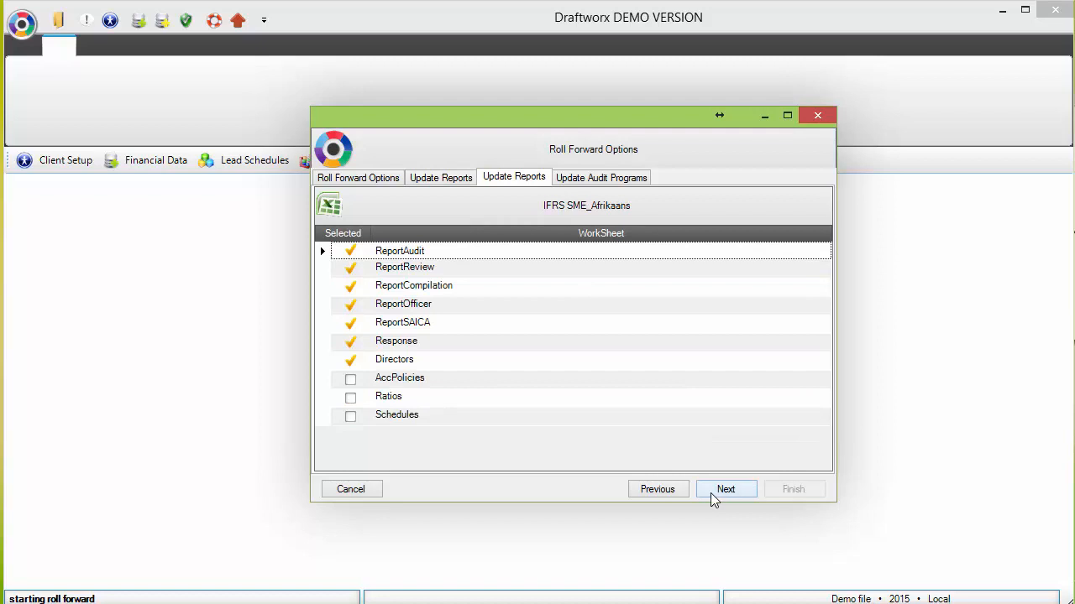
{"action": "left_click", "coordinate": [726, 489]}
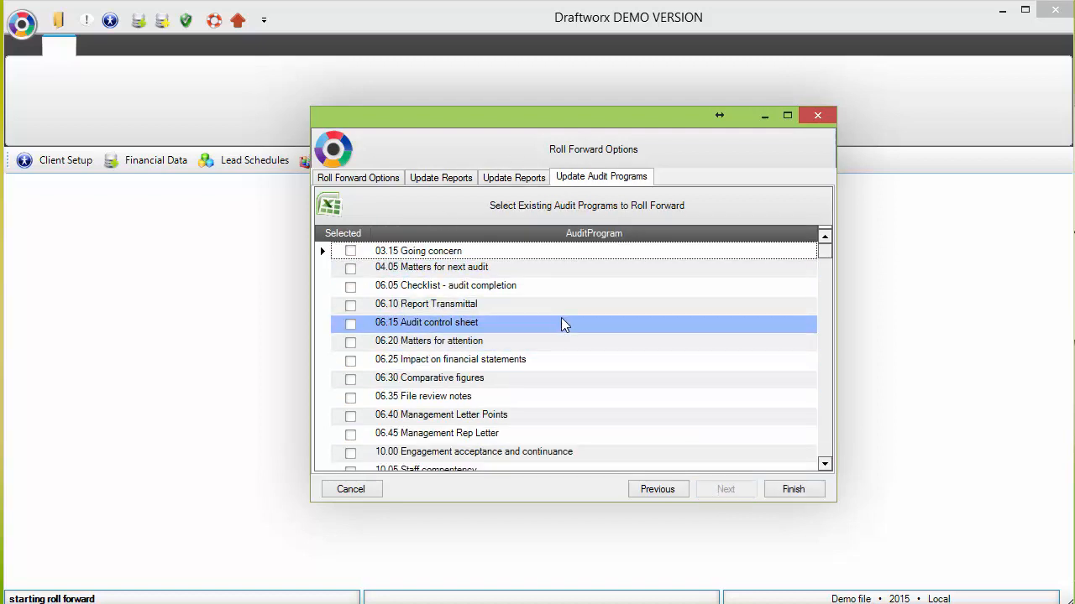
{"action": "scroll", "scroll_direction": "down", "scroll_amount": 3}
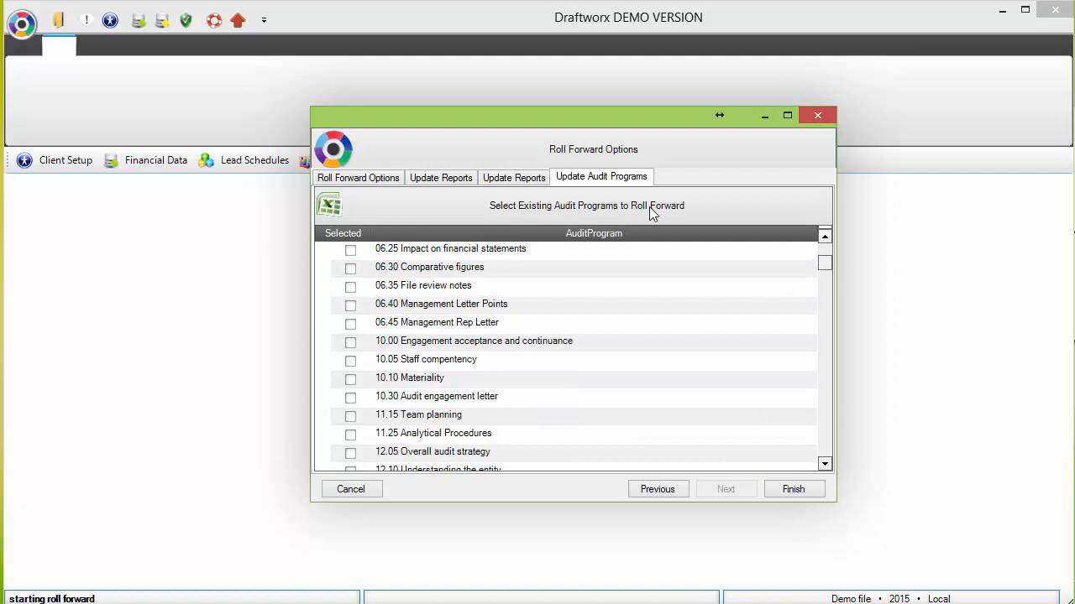
{"action": "scroll", "scroll_direction": "down", "scroll_amount": 3}
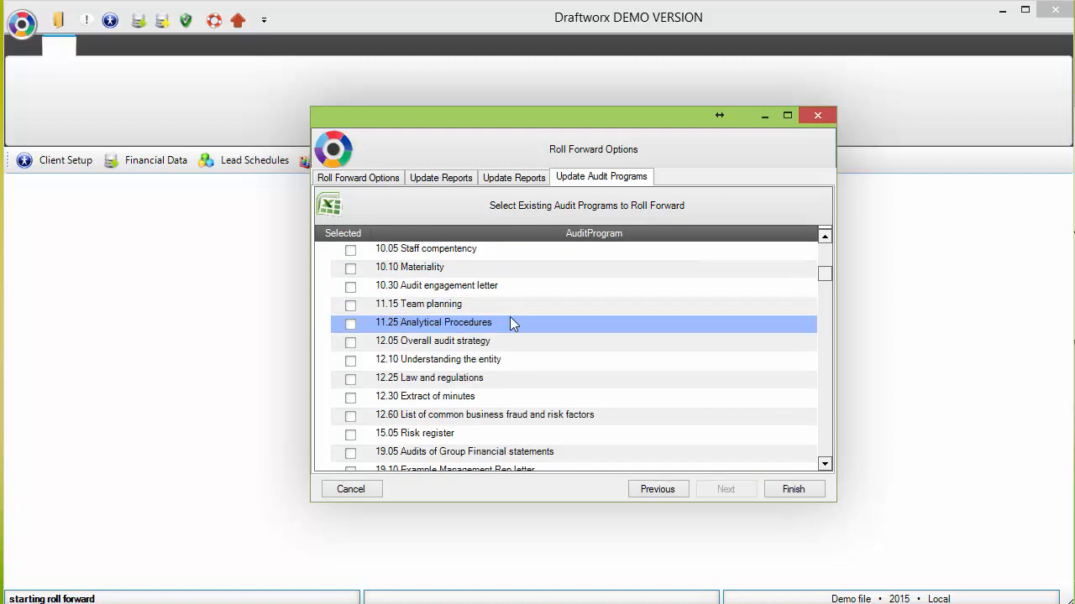
{"action": "left_click", "coordinate": [438, 359]}
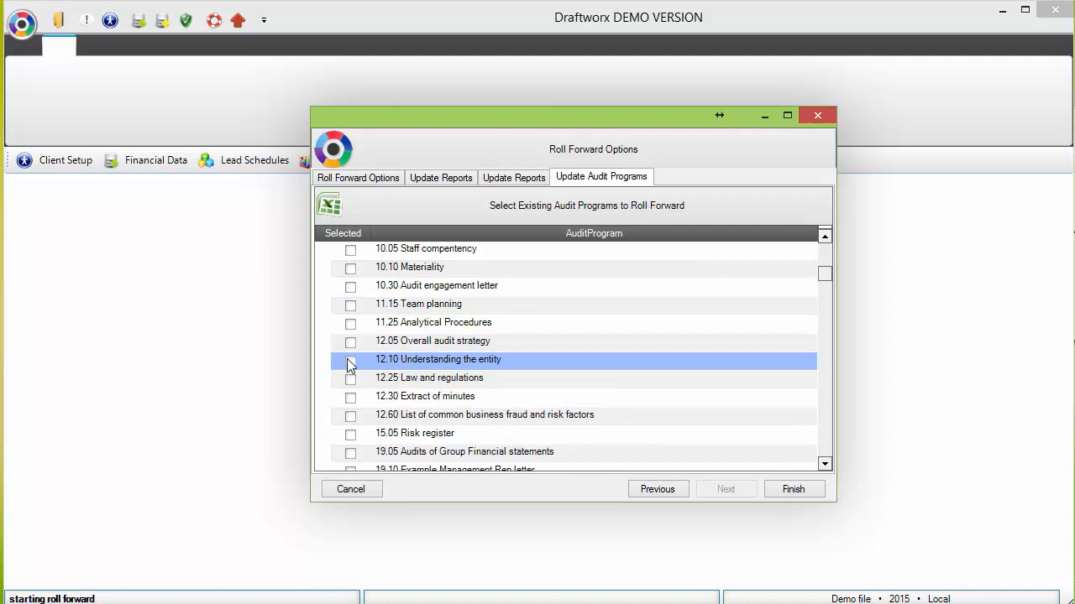
{"action": "left_click", "coordinate": [350, 362]}
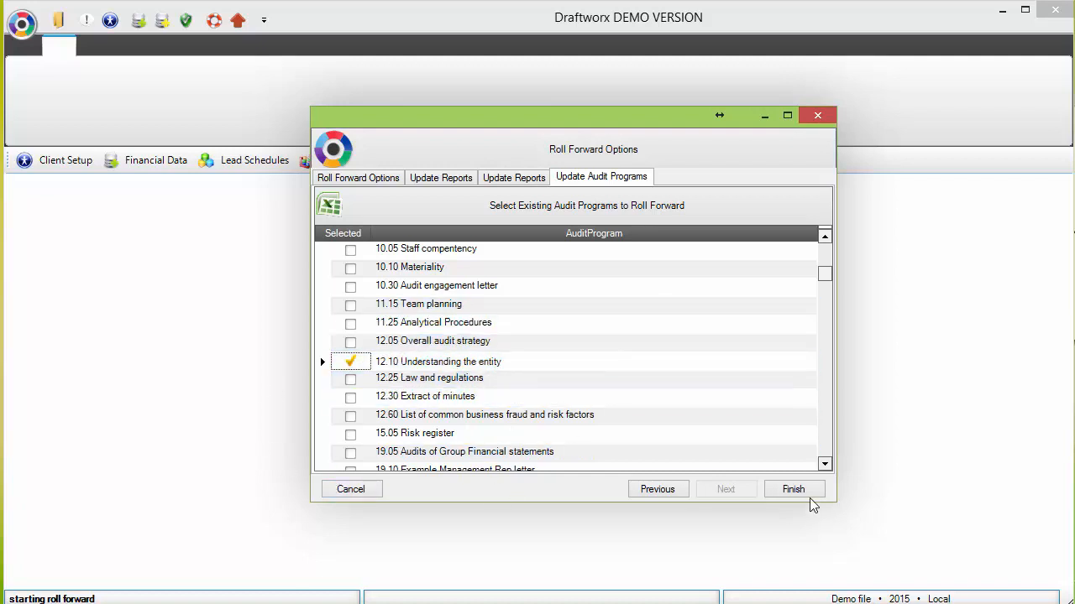
Finish the roll forward to create the 2016 file ending 29 Feb 2016
{"action": "left_click", "coordinate": [792, 488]}
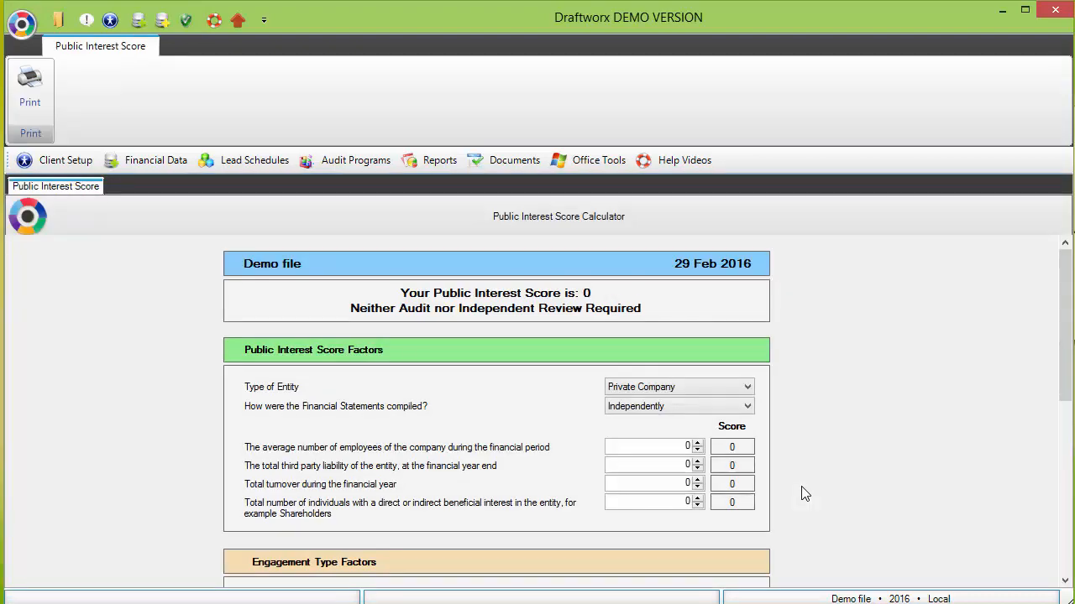
Open the 2016 12.10 Understanding the entity paper and set it as prepared
{"action": "left_click", "coordinate": [355, 160]}
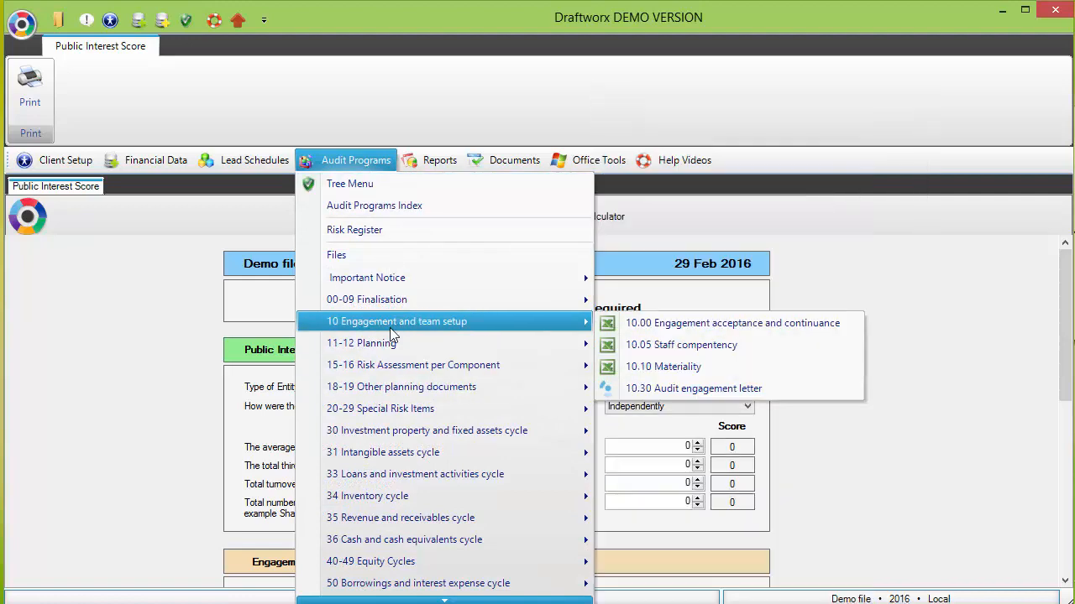
{"action": "mouse_move", "coordinate": [361, 342]}
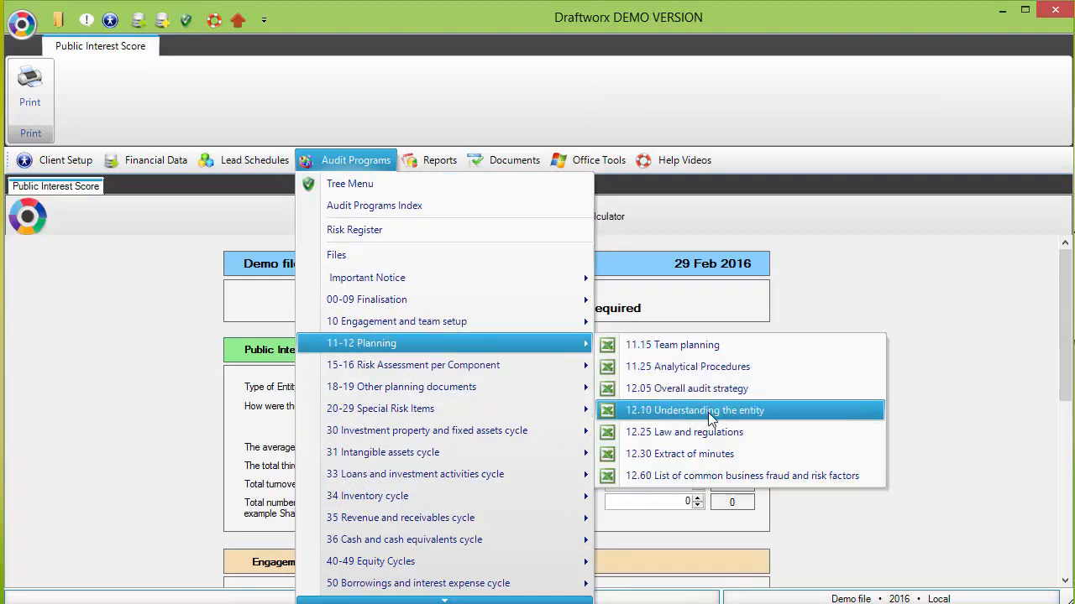
{"action": "left_click", "coordinate": [694, 409]}
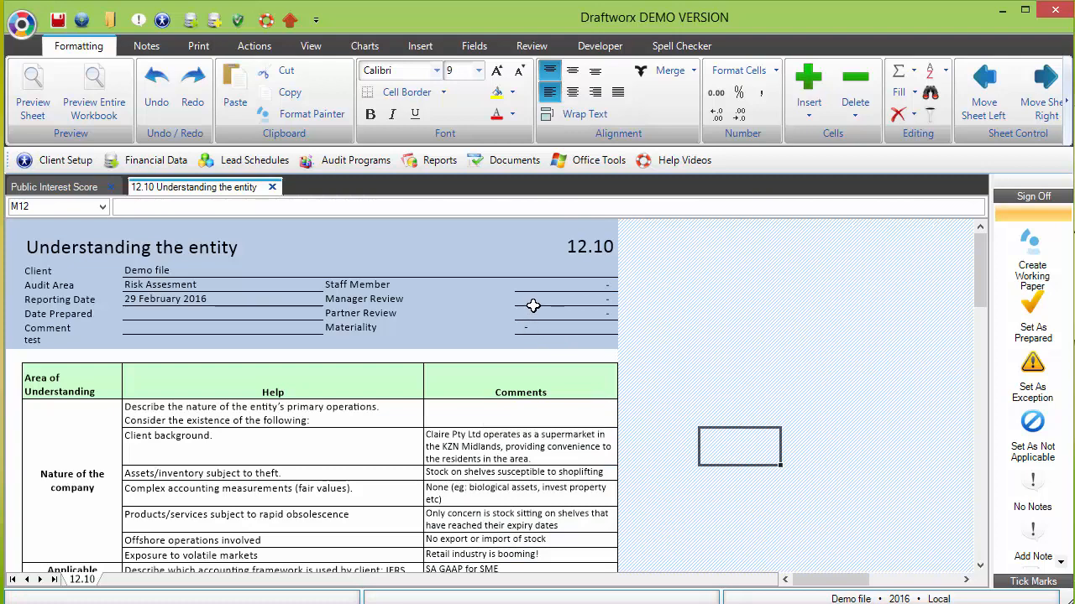
{"action": "mouse_move", "coordinate": [688, 359]}
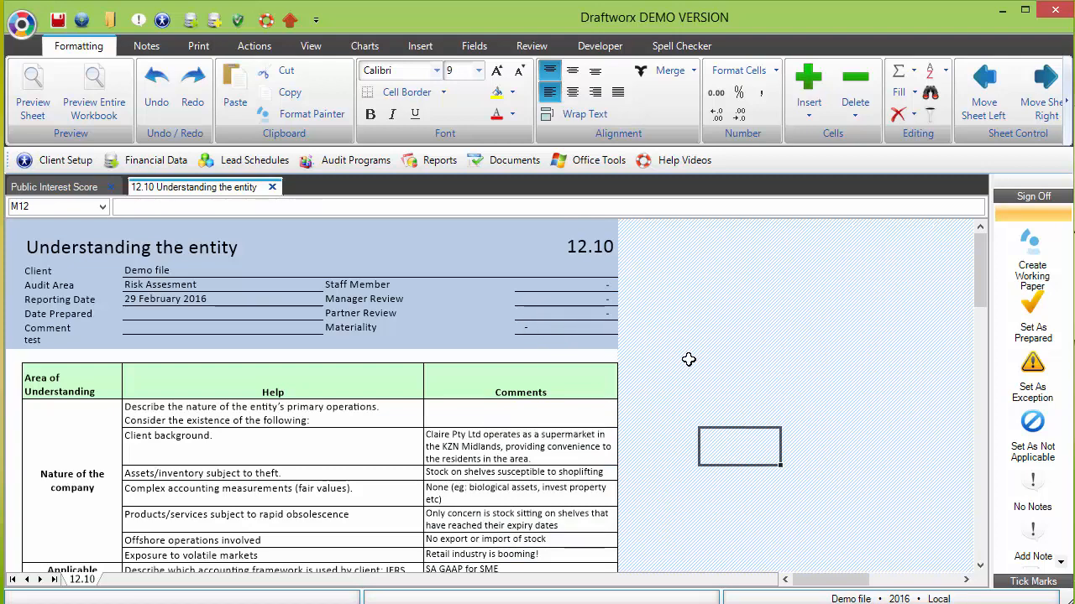
{"action": "left_click", "coordinate": [1032, 315]}
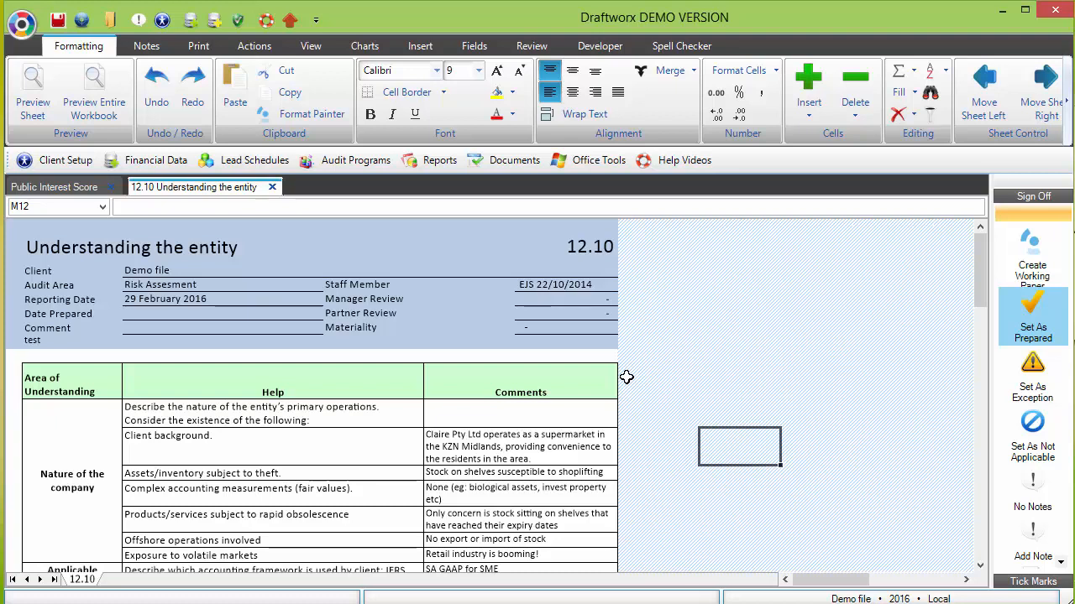
{"action": "mouse_move", "coordinate": [739, 186]}
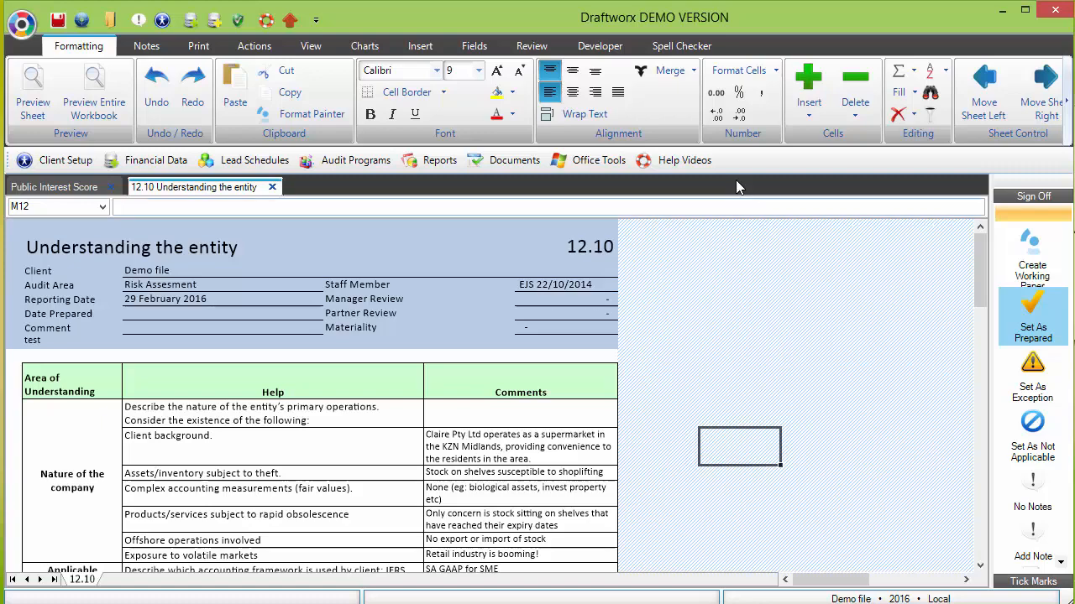